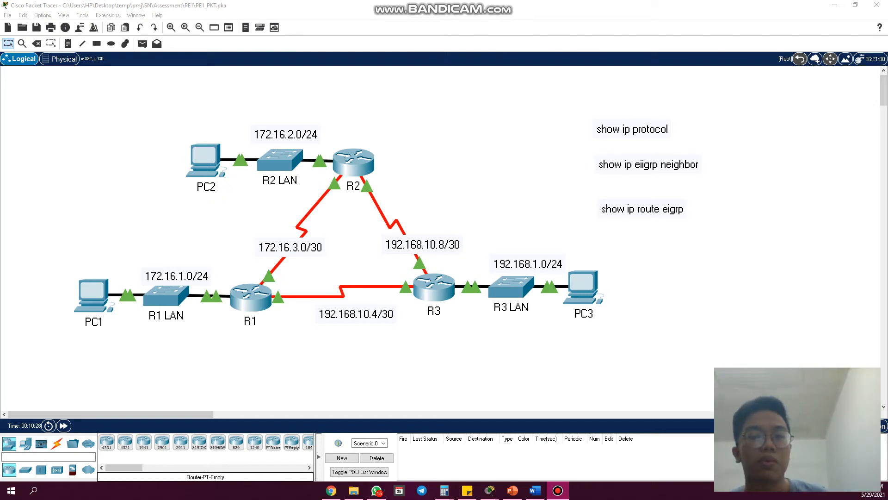
pyautogui.moveTo(578, 356)
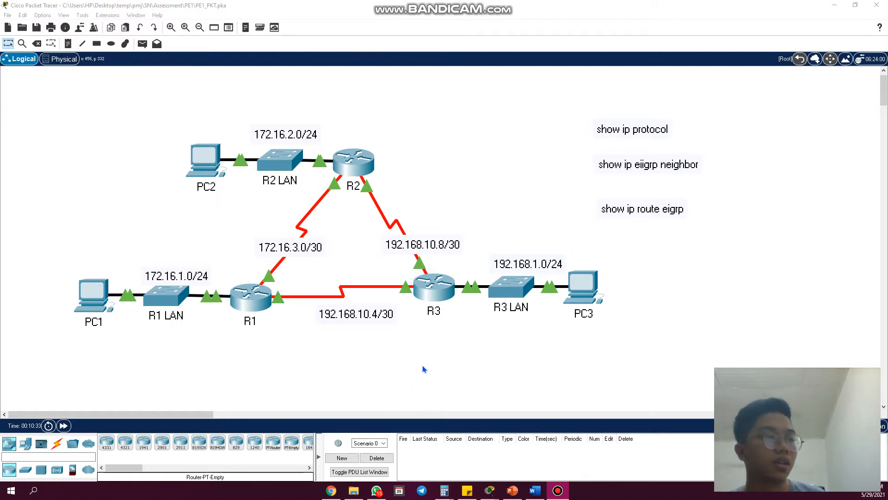
pyautogui.moveTo(331, 490)
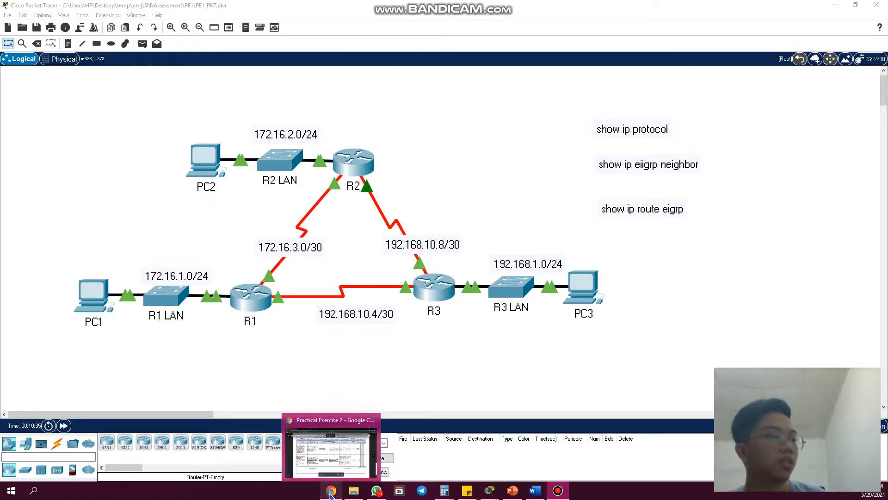
# - Display R1's running-config and highlight the router eigrp 1 network statements
pyautogui.click(331, 490)
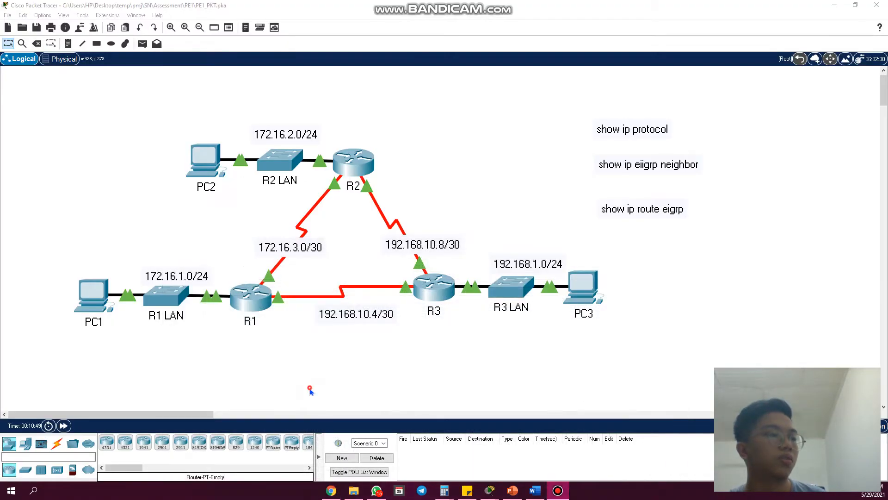
pyautogui.doubleClick(250, 294)
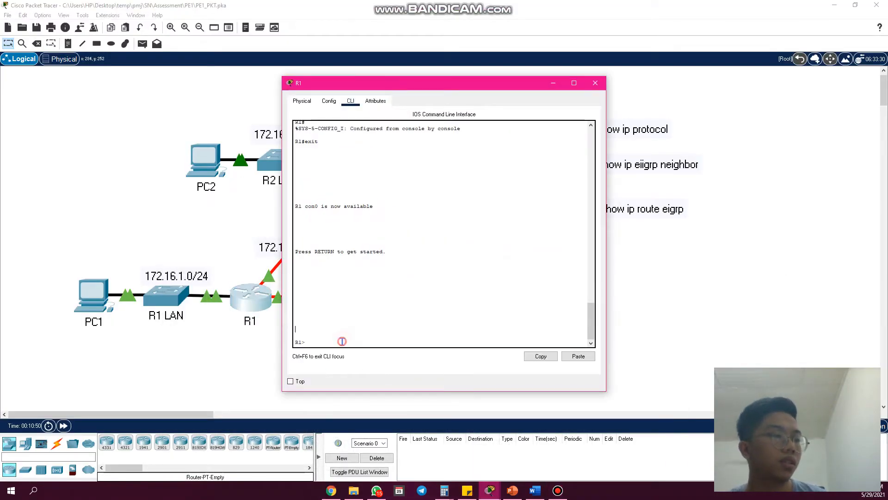
pyautogui.write('sho')
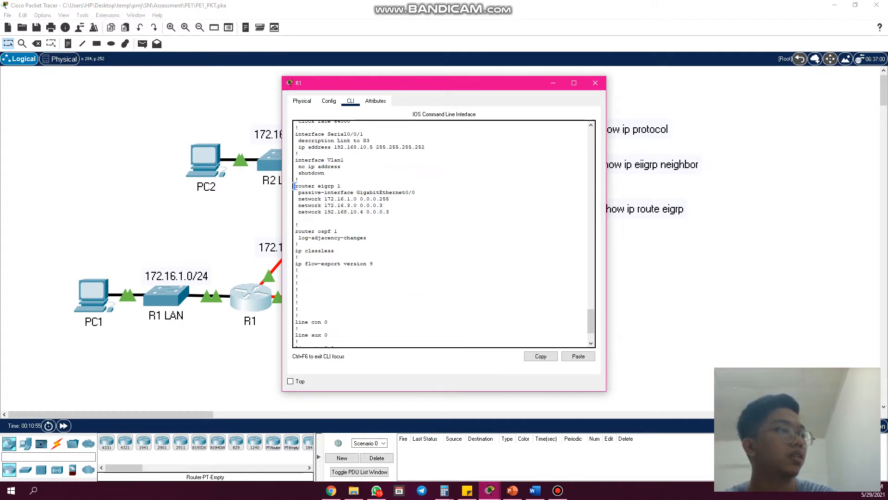
pyautogui.doubleClick(317, 186)
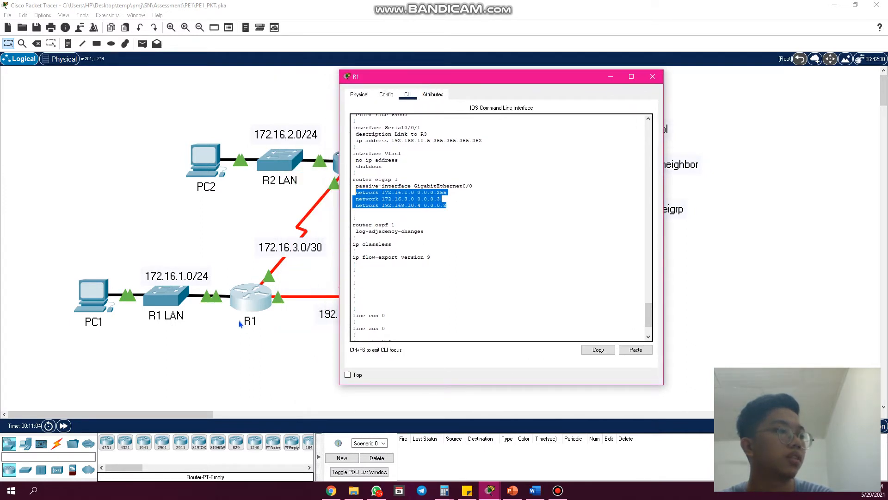
pyautogui.click(457, 206)
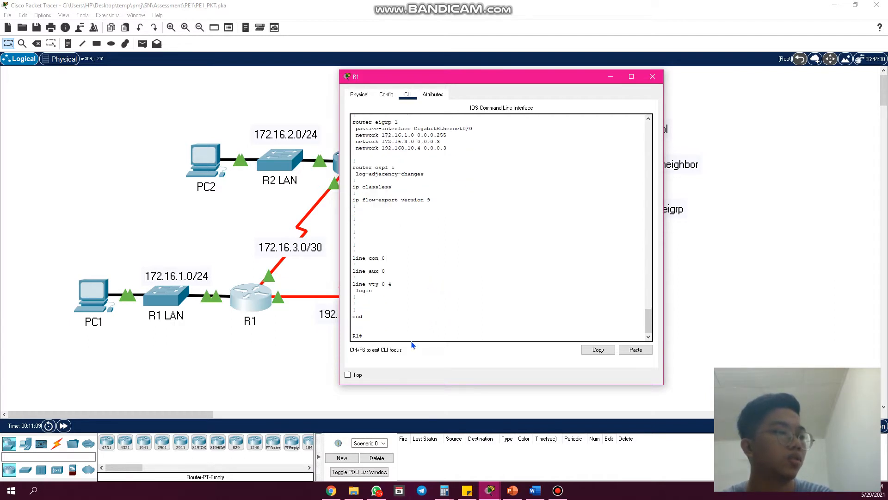
# - Run show ip protocols on R1 and highlight the passive interface GigabitEthernet0/0 entry
pyautogui.write('show ip protocols')
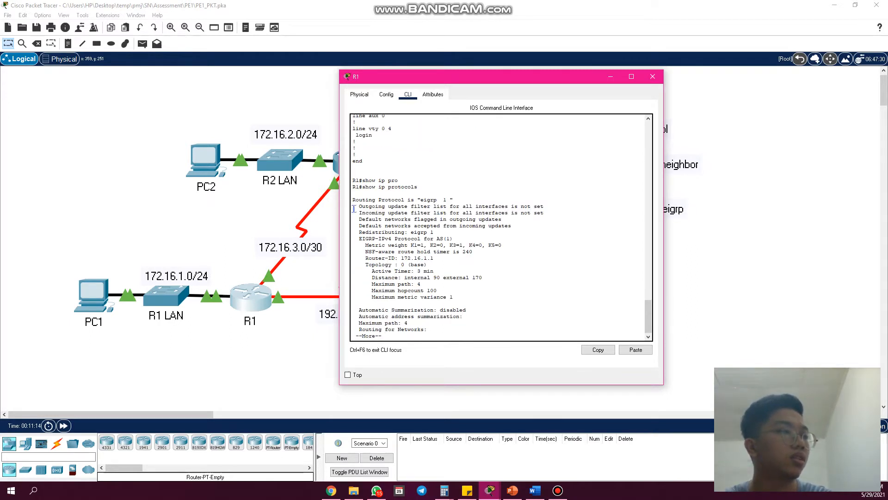
pyautogui.moveTo(391, 199); pyautogui.dragTo(452, 199)
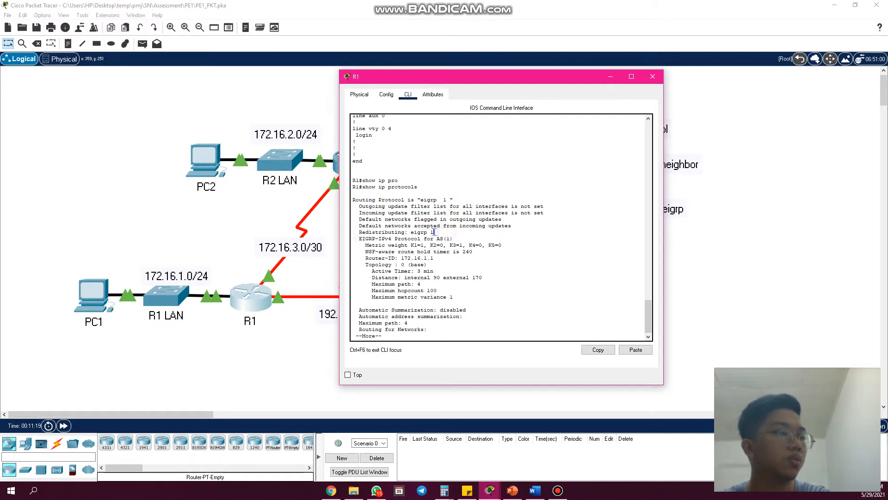
pyautogui.press('space')
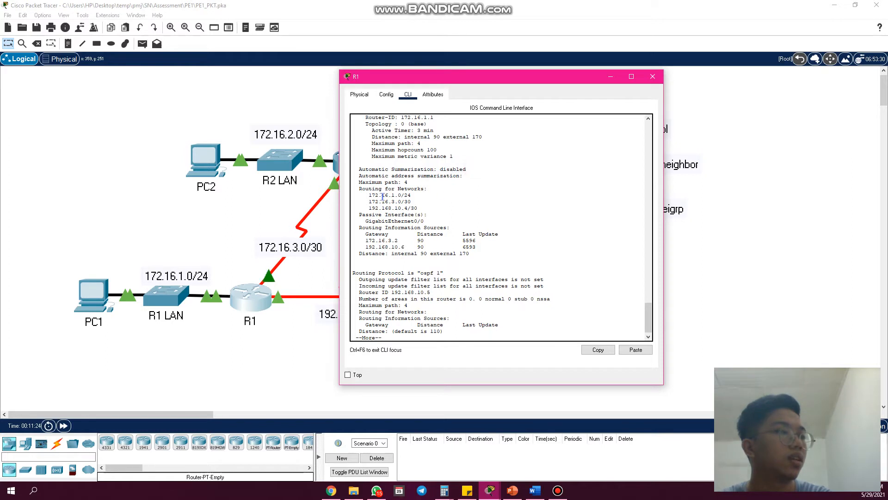
pyautogui.moveTo(369, 189); pyautogui.dragTo(419, 207)
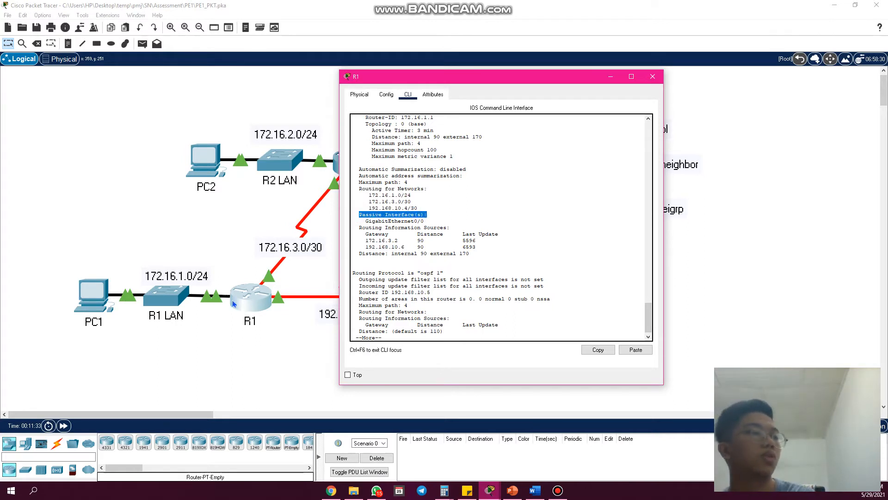
pyautogui.moveTo(479, 315)
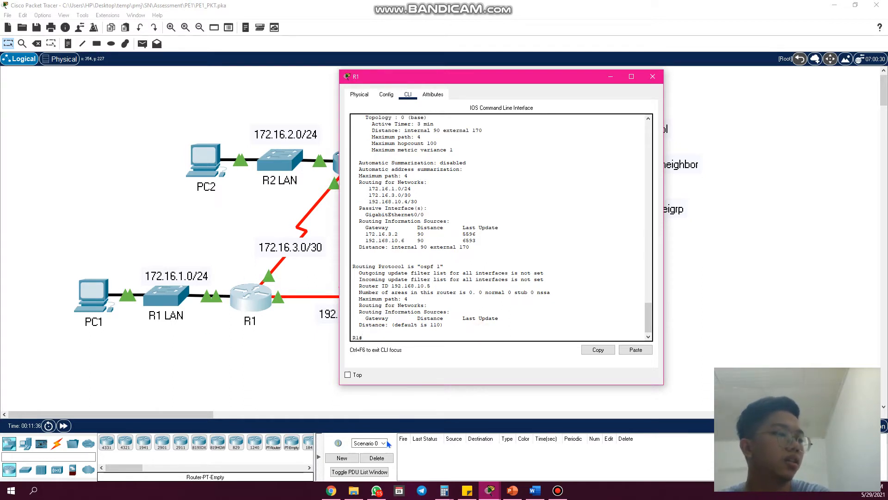
pyautogui.click(331, 490)
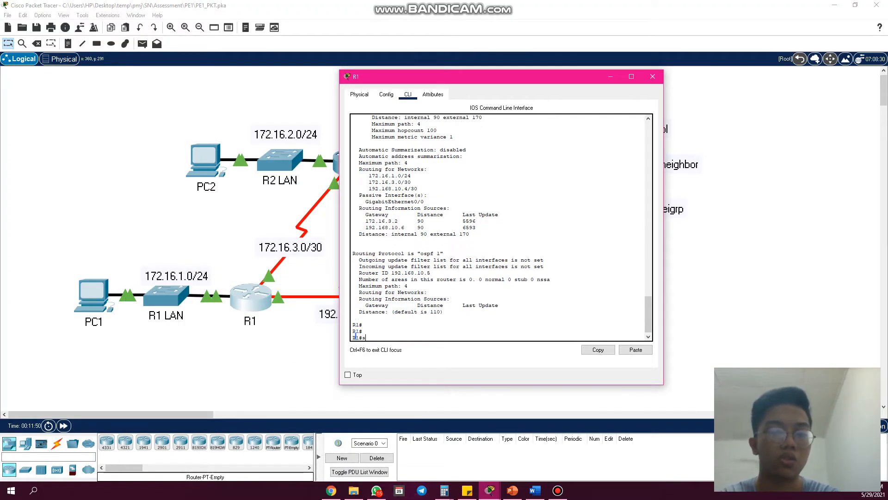
# - Run show ip eigrp neighbors on R1, listing 172.16.3.2 and 192.168.10.6
pyautogui.write('show ip pro')
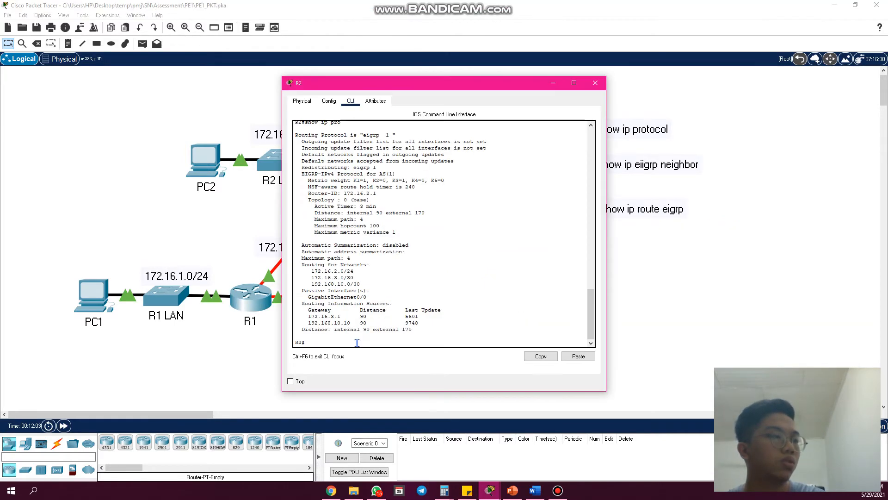
pyautogui.press('enter')
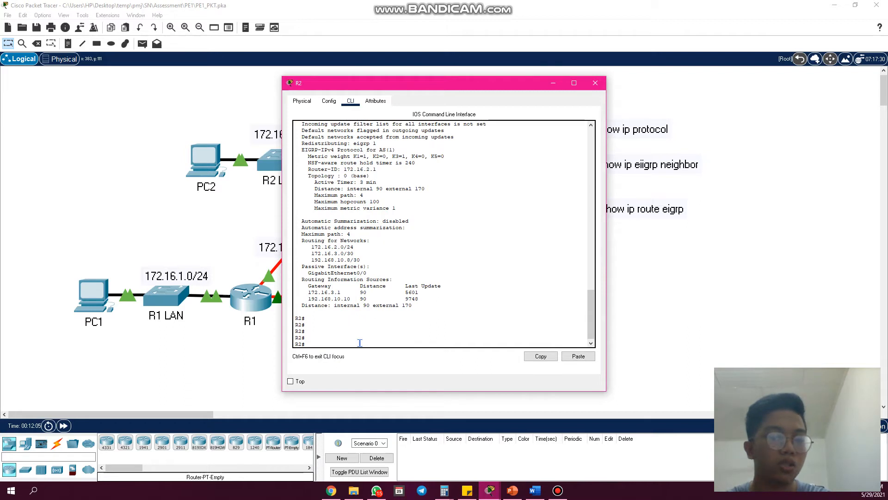
pyautogui.write('show ip')
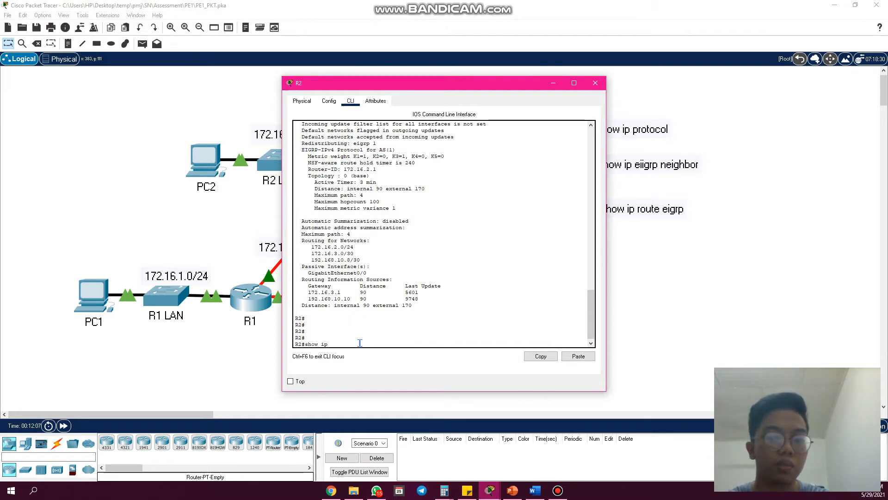
pyautogui.write('in b')
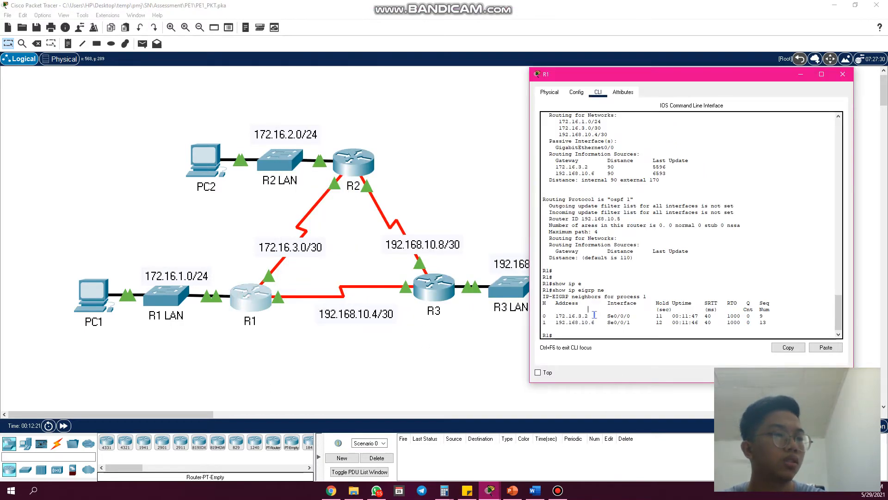
pyautogui.doubleClick(572, 316)
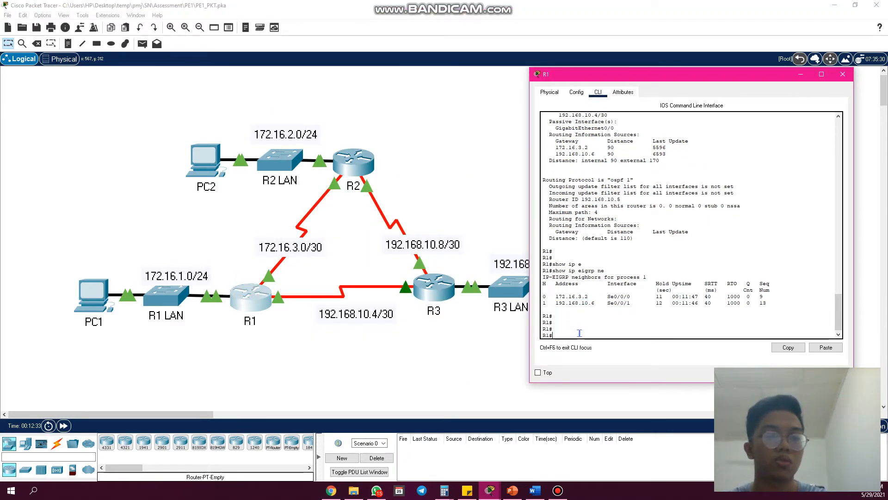
# - Run show ip route eigrp on R1, highlighting 192.168.1.0/24 and the two 192.168.10.8/30 paths
pyautogui.write('show ip rou eigrp')
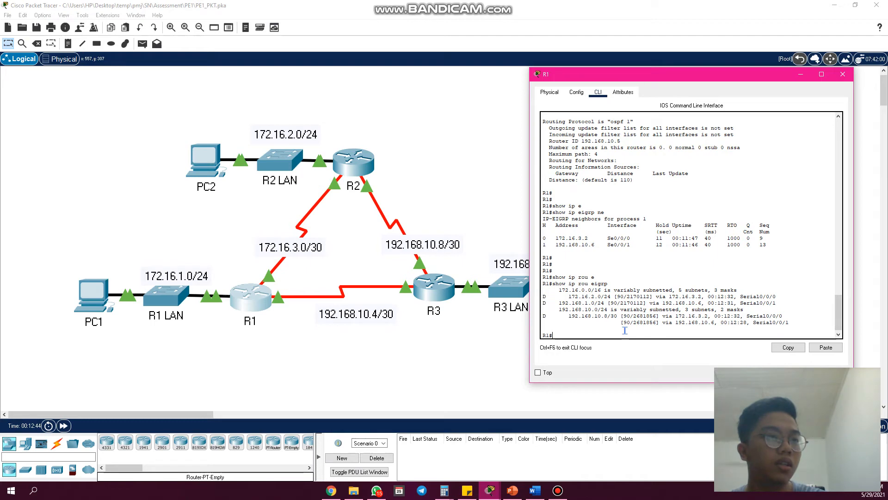
pyautogui.moveTo(328, 176)
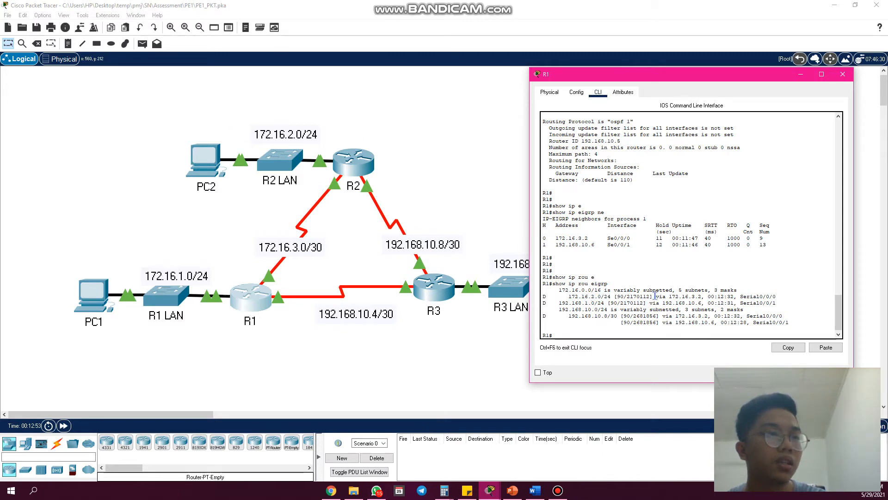
pyautogui.press('enter')
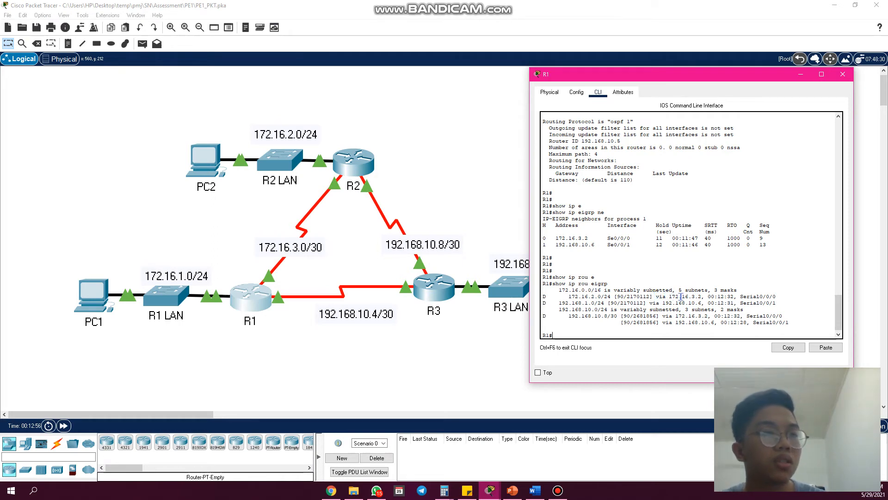
pyautogui.moveTo(298, 202)
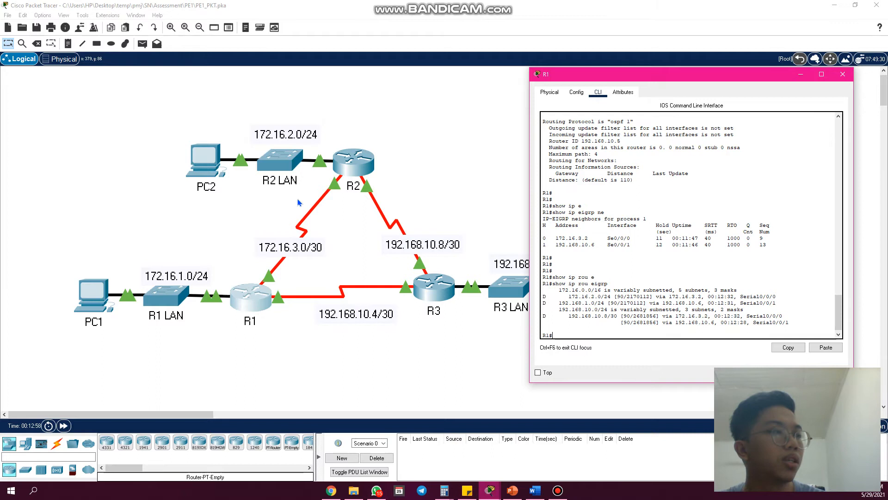
pyautogui.moveTo(548, 295)
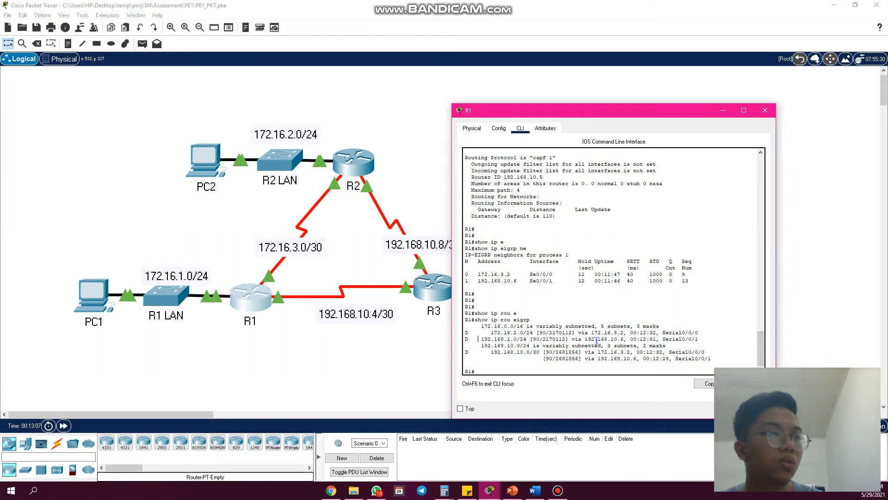
pyautogui.moveTo(422, 306)
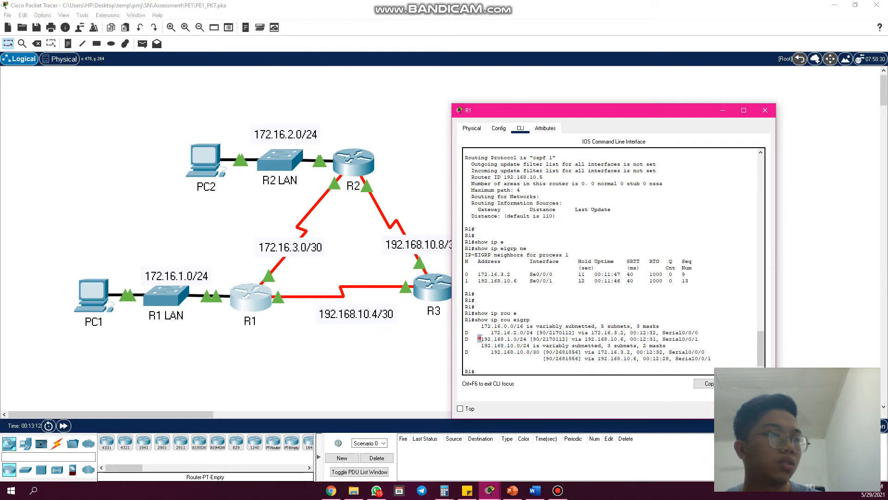
pyautogui.moveTo(480, 339); pyautogui.dragTo(669, 339)
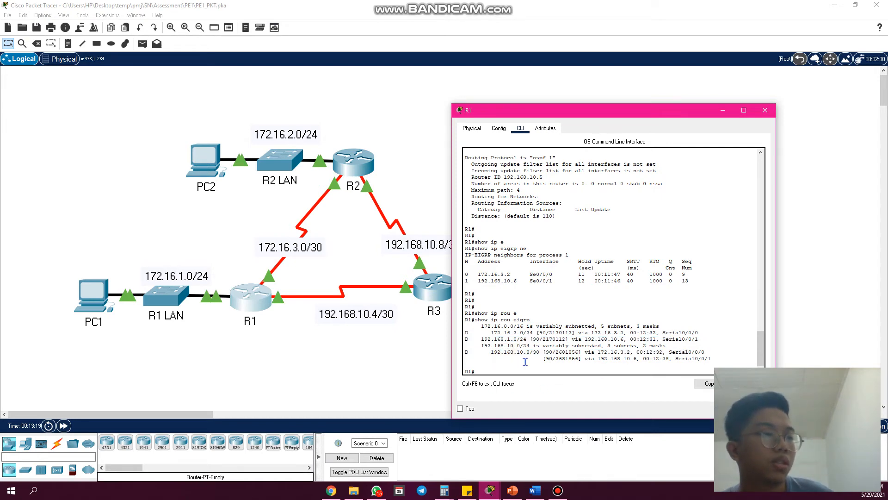
pyautogui.moveTo(346, 187)
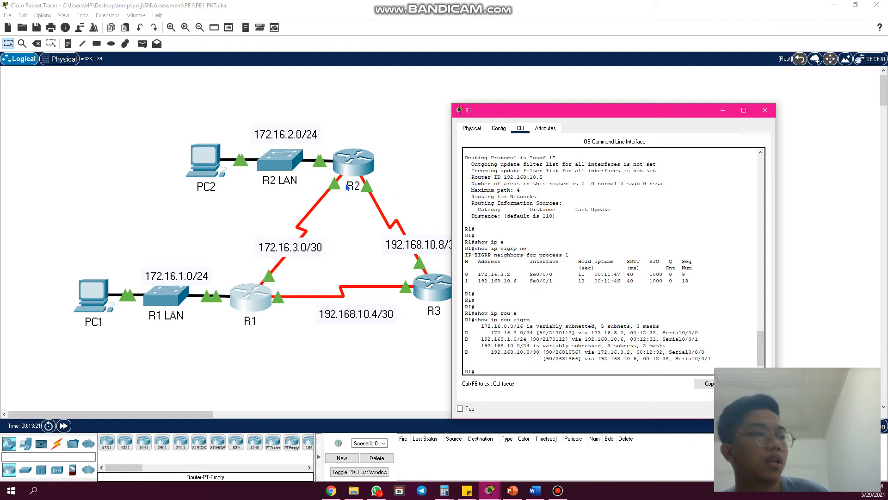
pyautogui.moveTo(596, 354)
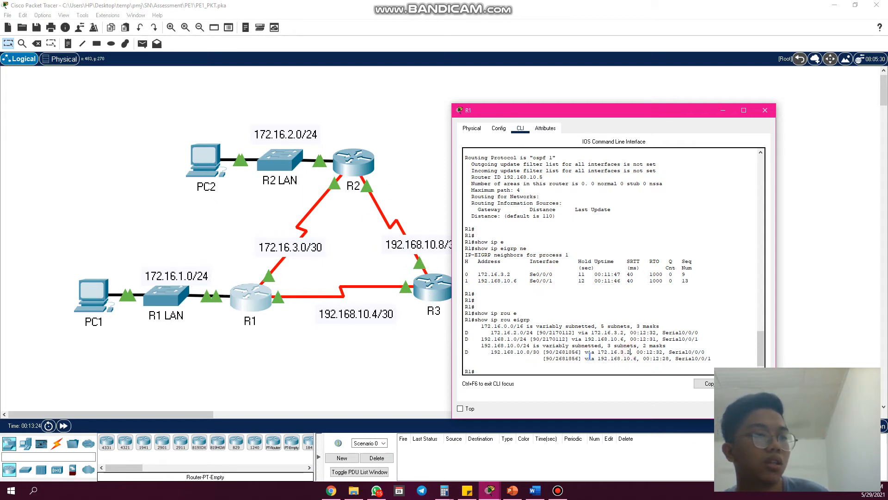
pyautogui.moveTo(631, 351); pyautogui.dragTo(588, 358)
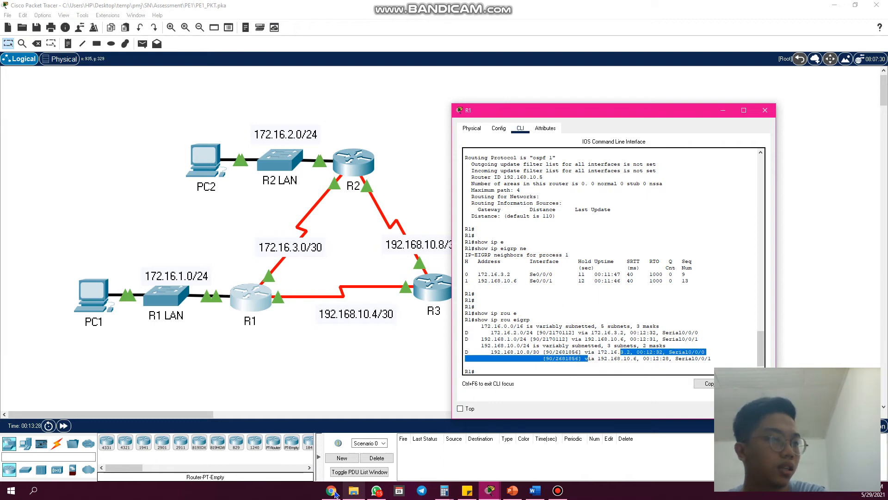
pyautogui.click(331, 490)
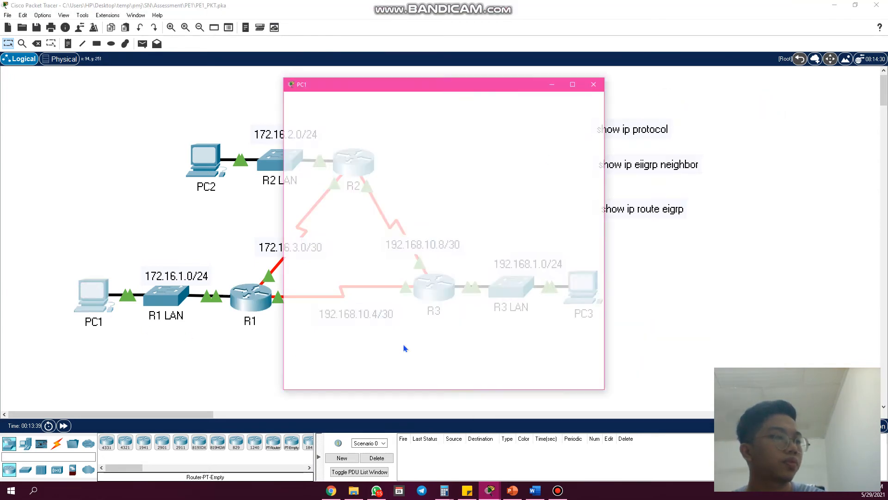
# - From PC1's Command Prompt run ipconfig and ping the gateway 172.16.1.1 with all replies
pyautogui.click(356, 101)
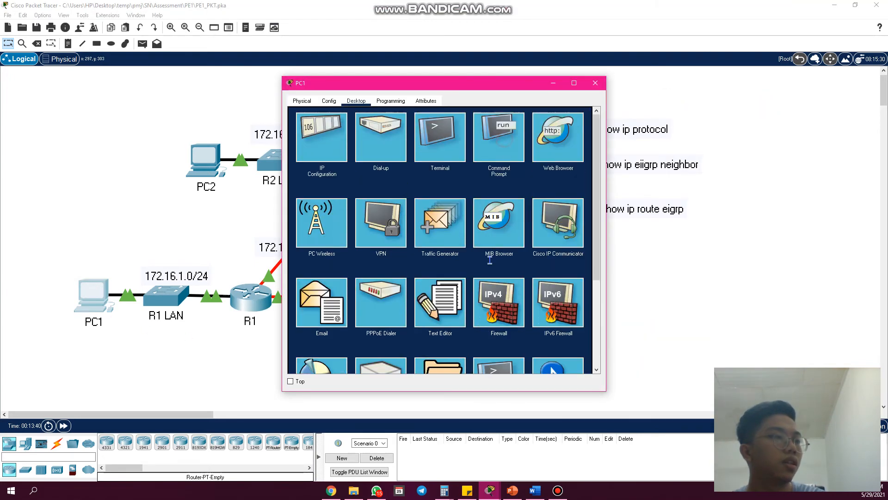
pyautogui.click(498, 136)
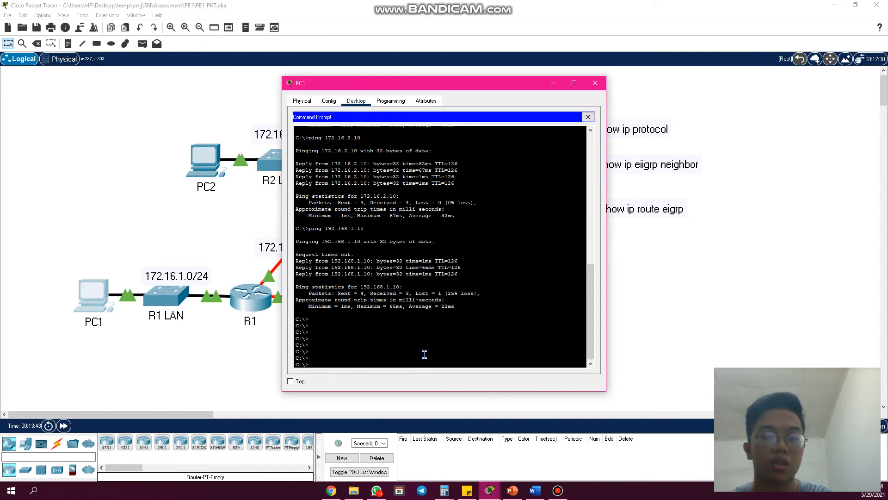
pyautogui.write('ipconfig')
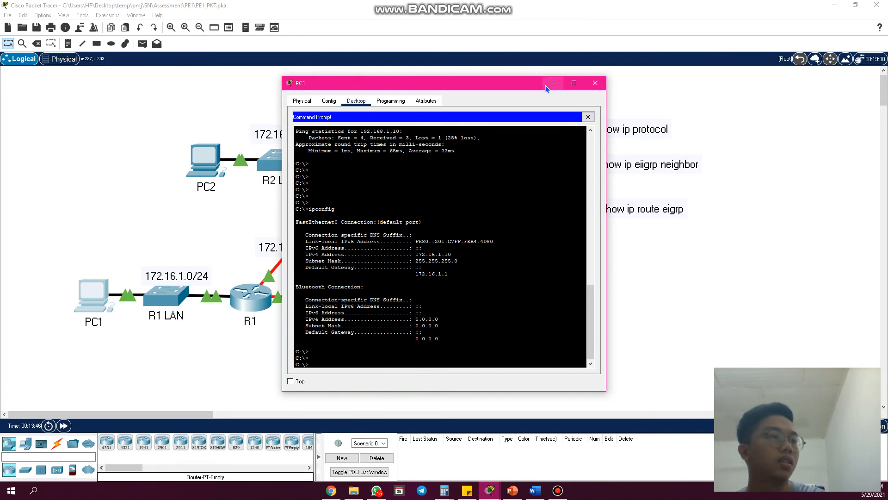
pyautogui.write('ping')
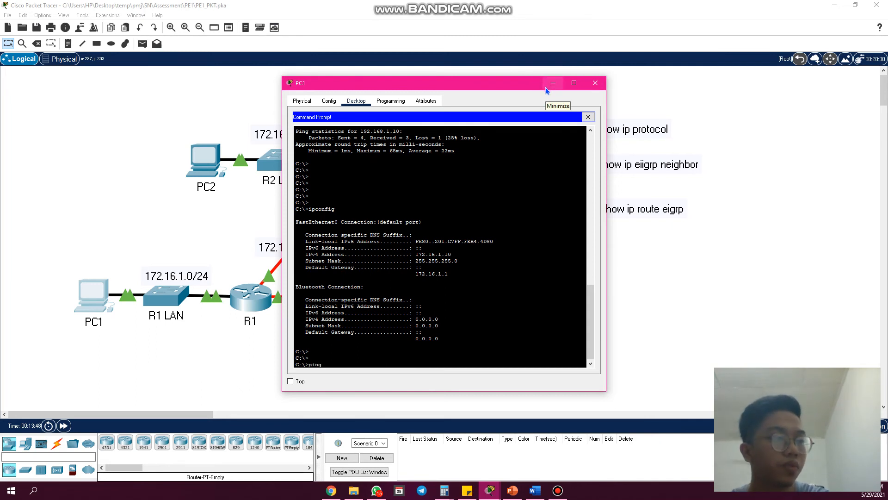
pyautogui.write('172.16.1.1')
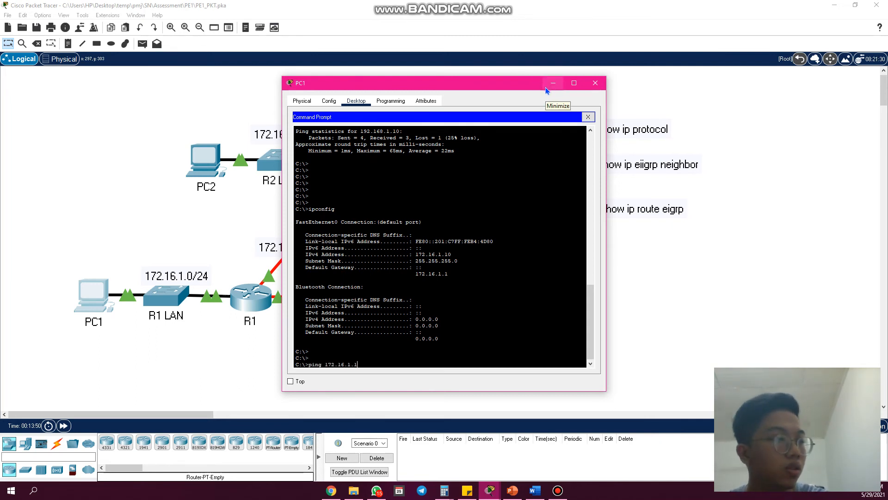
pyautogui.press('enter')
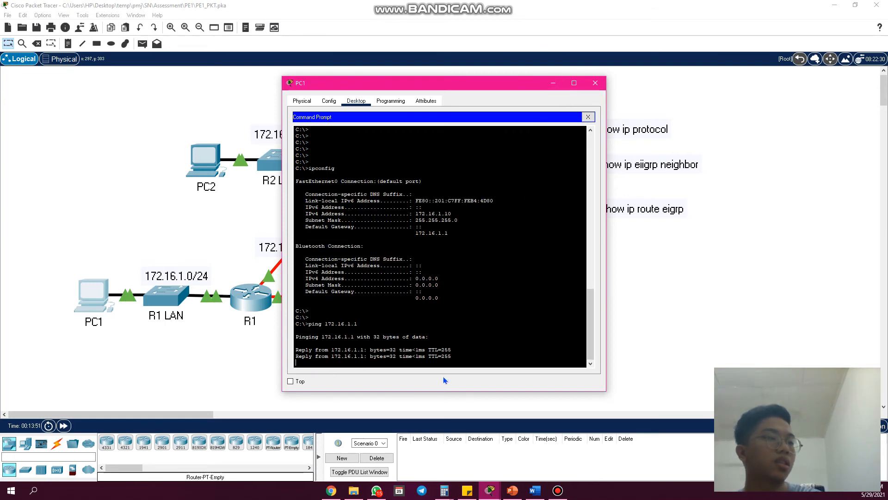
pyautogui.click(595, 83)
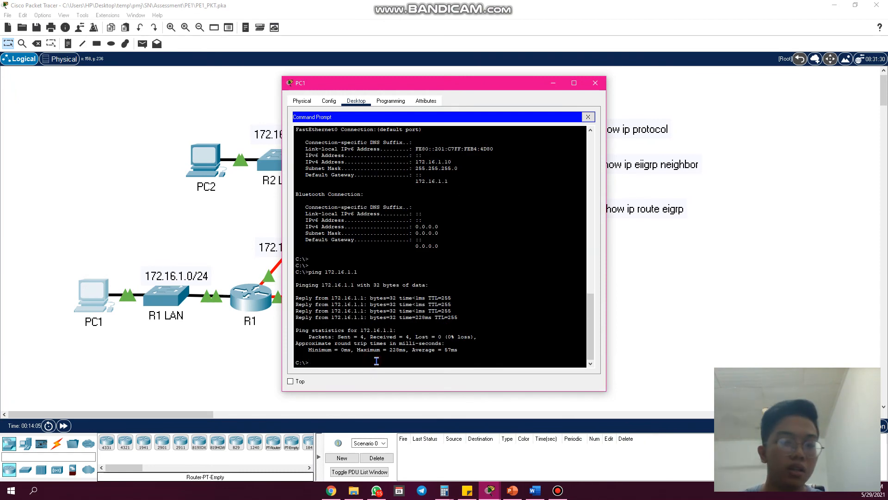
# - Ping 172.16.2.10 from PC1 successfully, then show PC3's ipconfig address 192.168.1.10
pyautogui.write('ping 172.16.2.10')
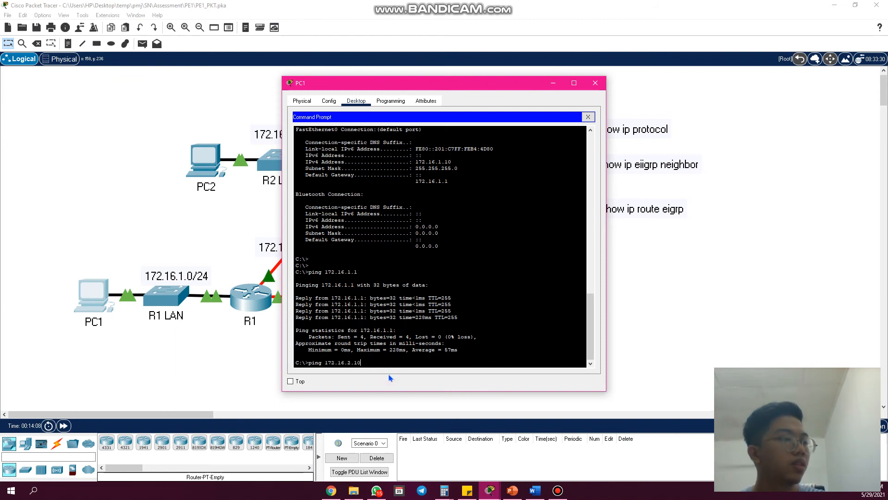
pyautogui.press('enter')
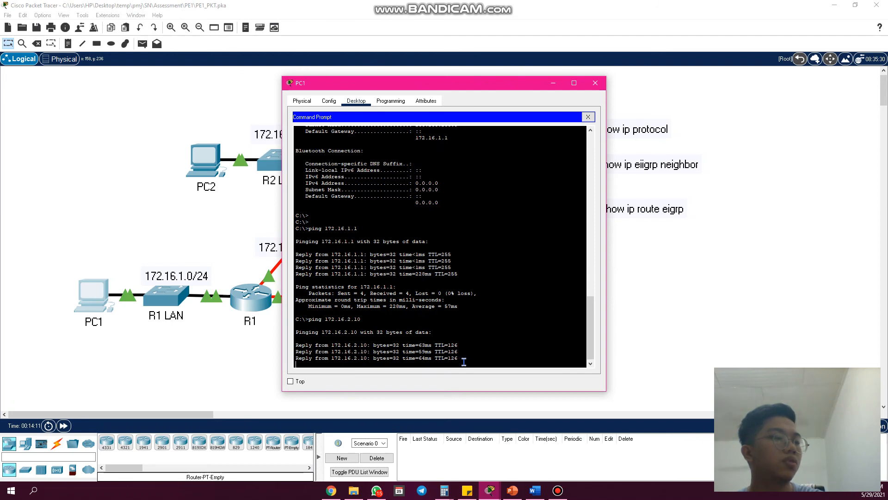
pyautogui.click(595, 83)
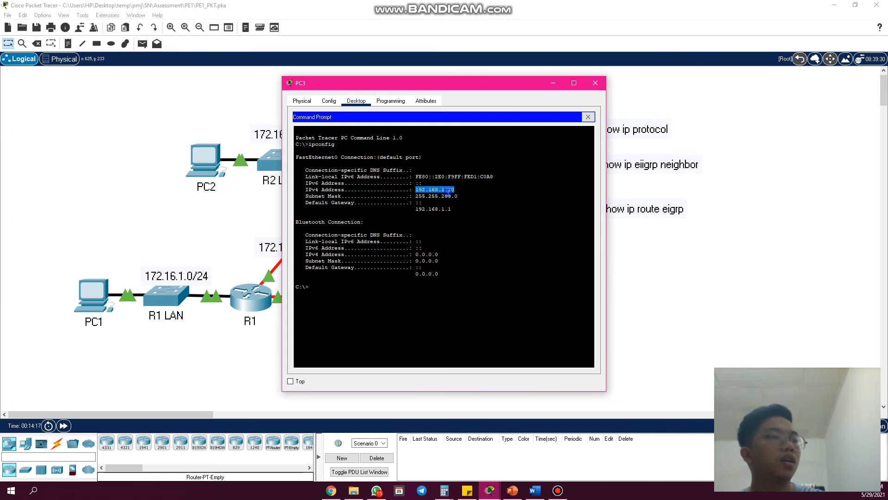
# - Ping PC3 at 192.168.1.10 from PC1 with replies and return to the topology
pyautogui.click(596, 82)
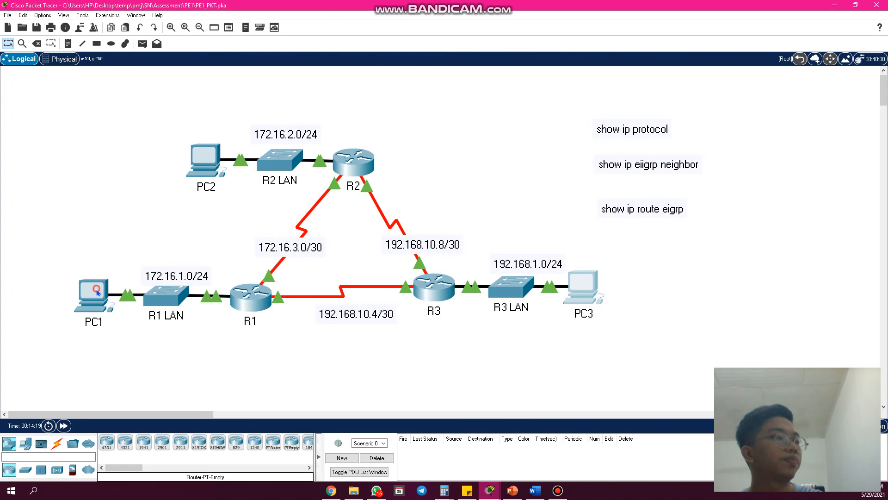
pyautogui.click(94, 292)
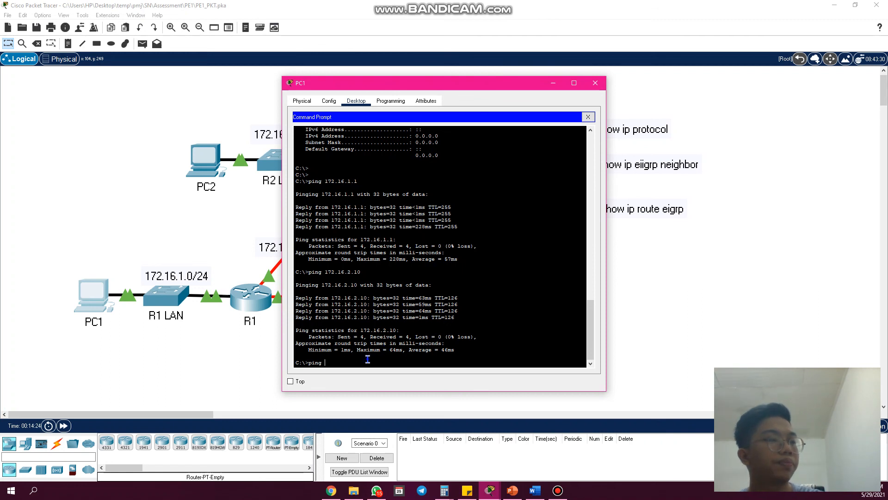
pyautogui.write('ping 192.168.1.10')
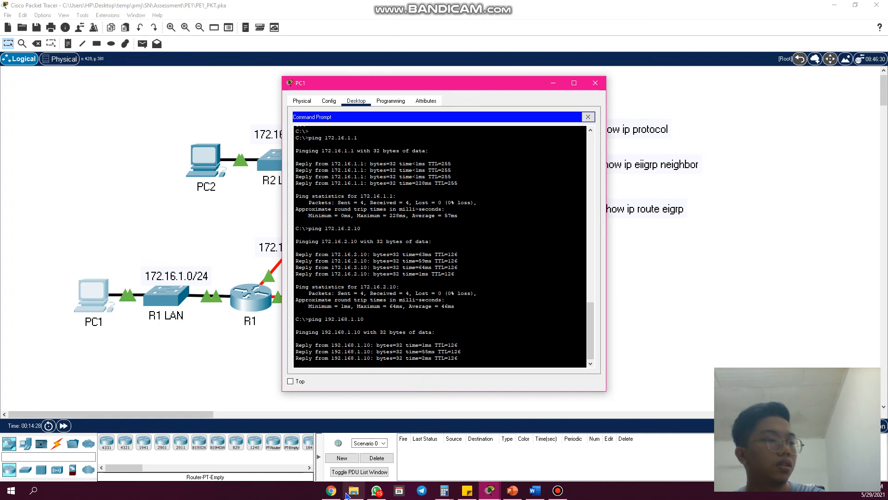
pyautogui.click(595, 83)
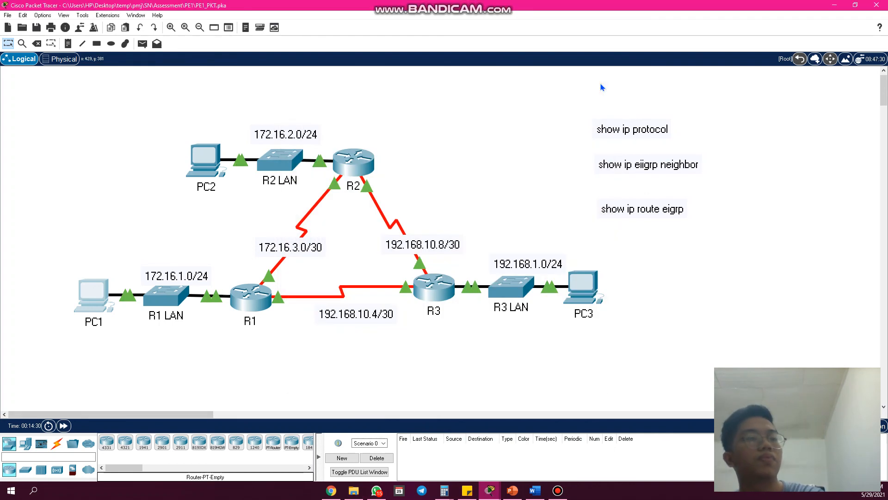